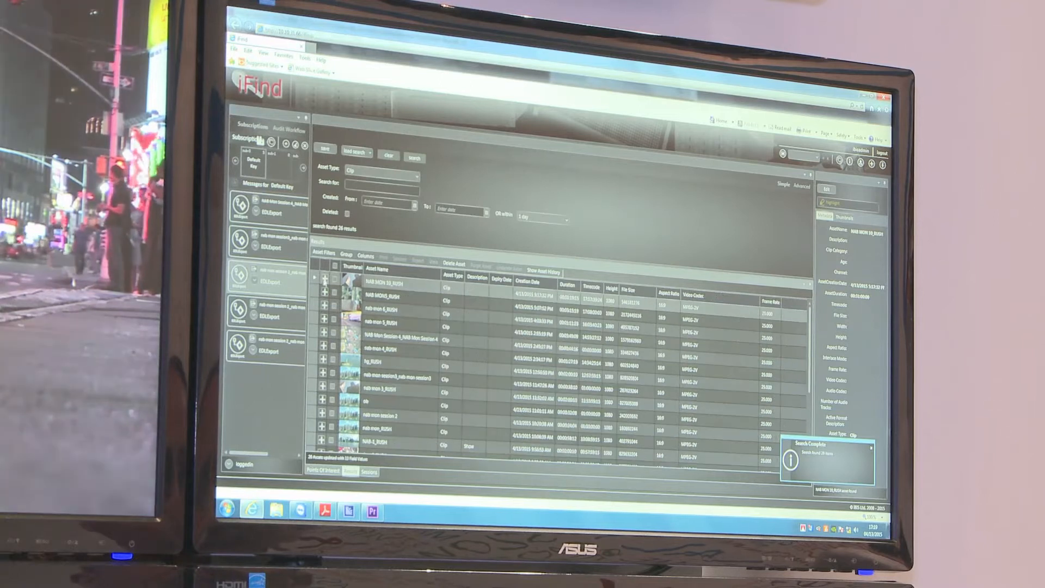
Run the clip search to list the 26 clip results in the grid
{"action": "left_click", "coordinate": [325, 280]}
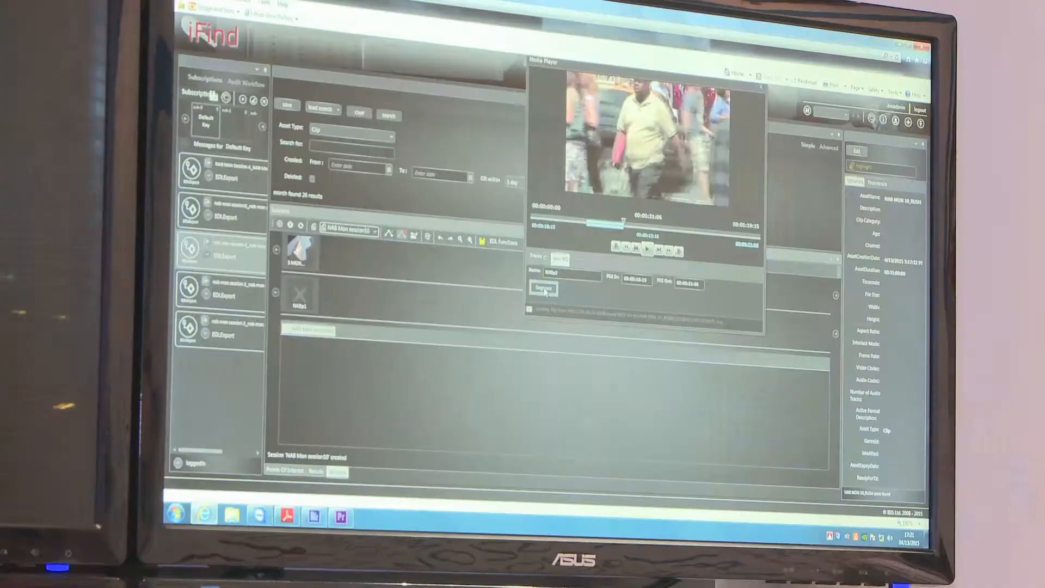
Add the marked in/out portion of the rush clip to the new session
{"action": "left_click", "coordinate": [543, 288]}
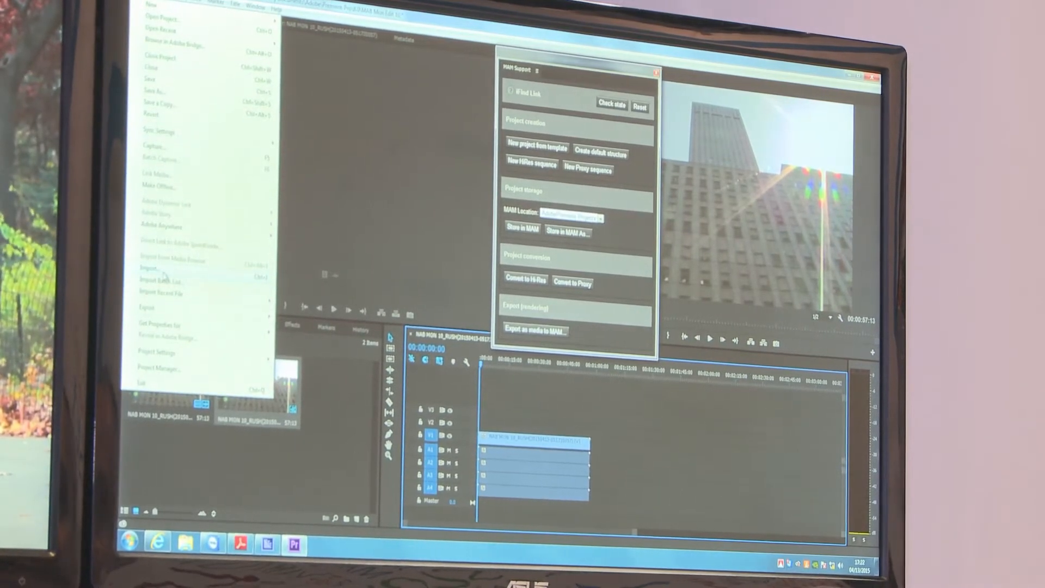
Import the session EDL file from the Exported_EDL folder into the project
{"action": "left_click", "coordinate": [149, 269]}
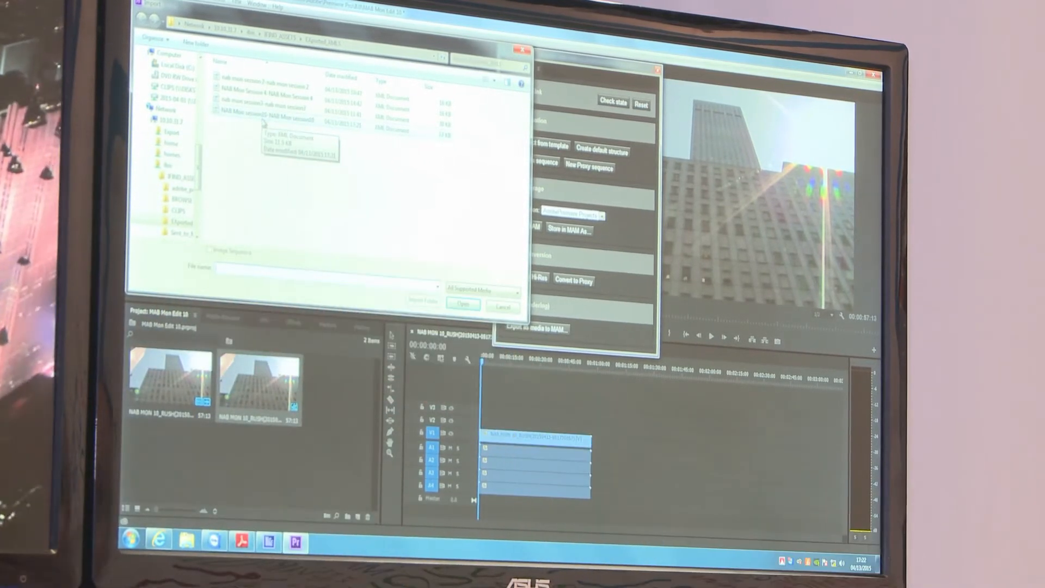
{"action": "left_click", "coordinate": [266, 119]}
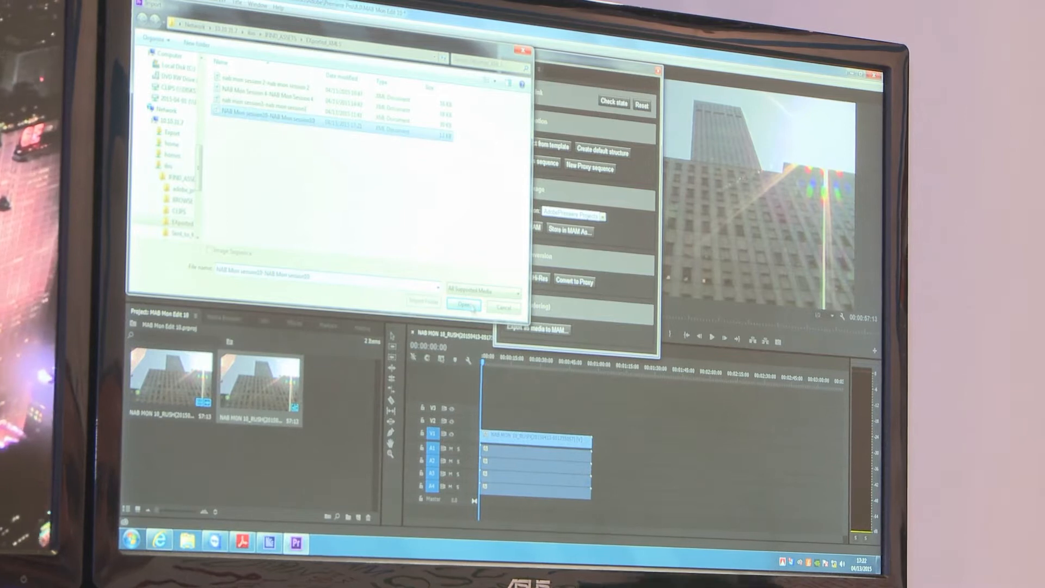
{"action": "left_click", "coordinate": [464, 307]}
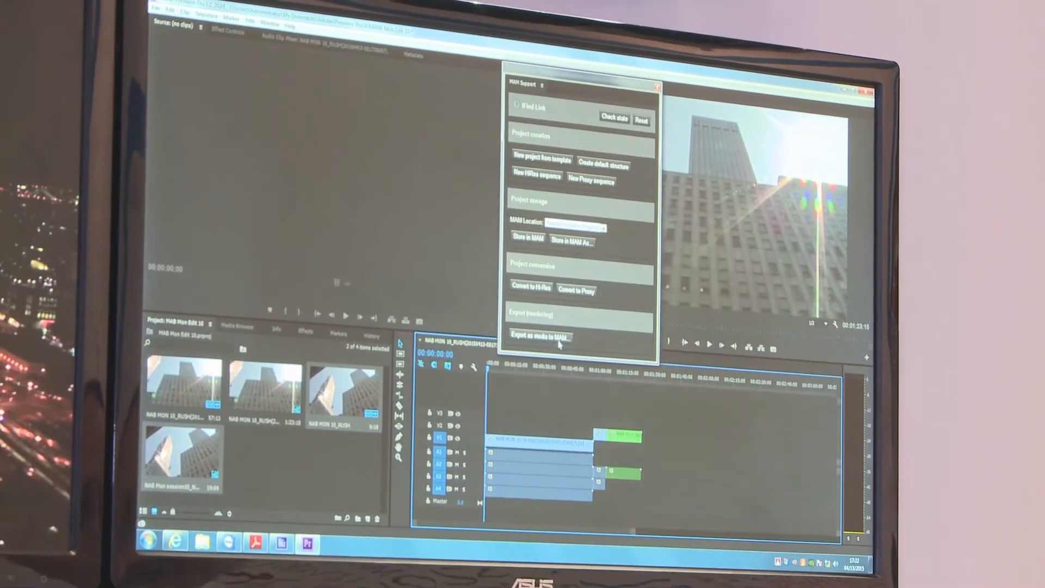
Bring up the MAM Support 'Export as media to MAM' destination options
{"action": "left_click", "coordinate": [539, 336]}
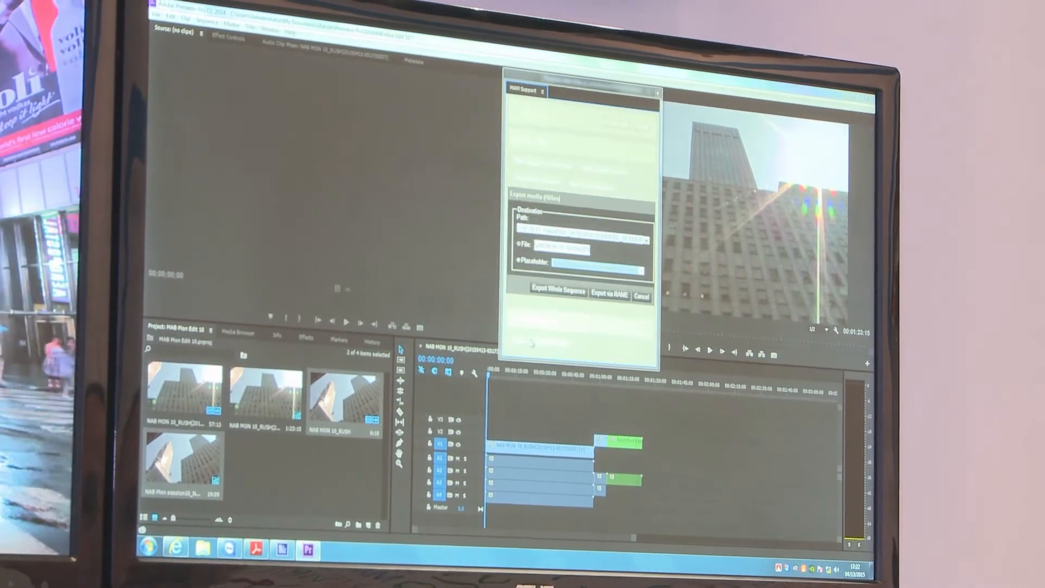